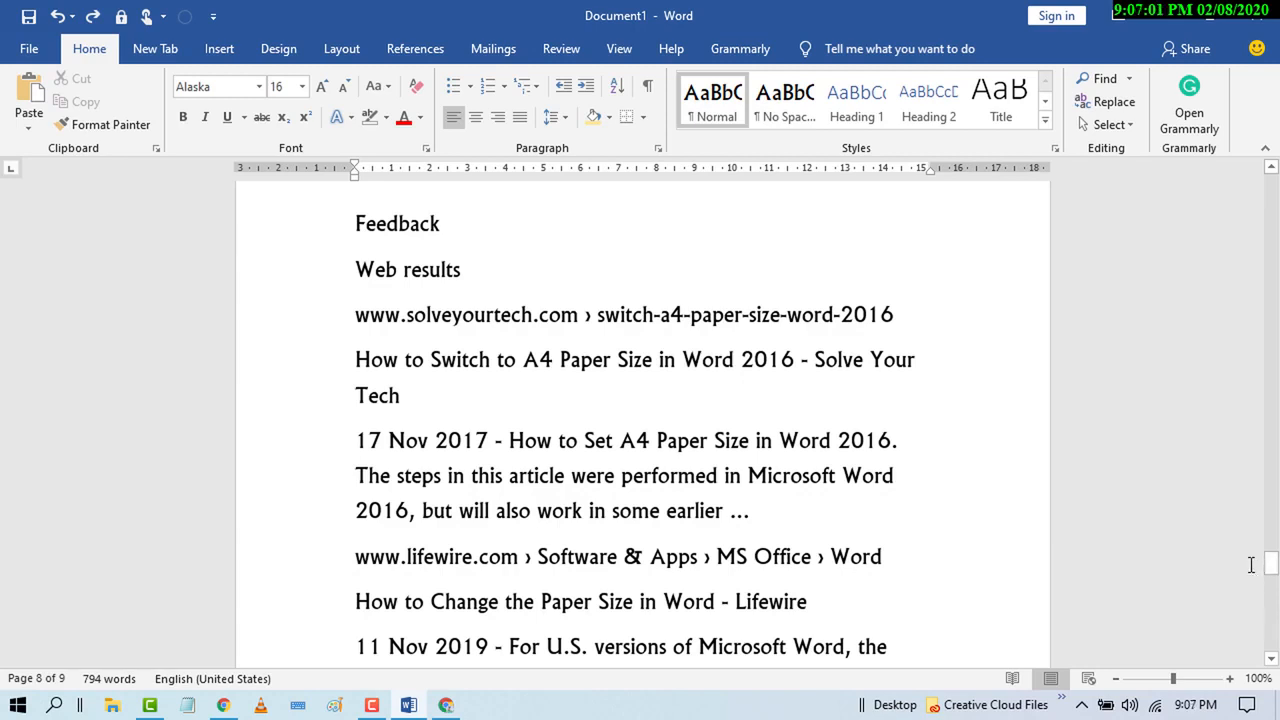
pyautogui.moveTo(1118, 464)
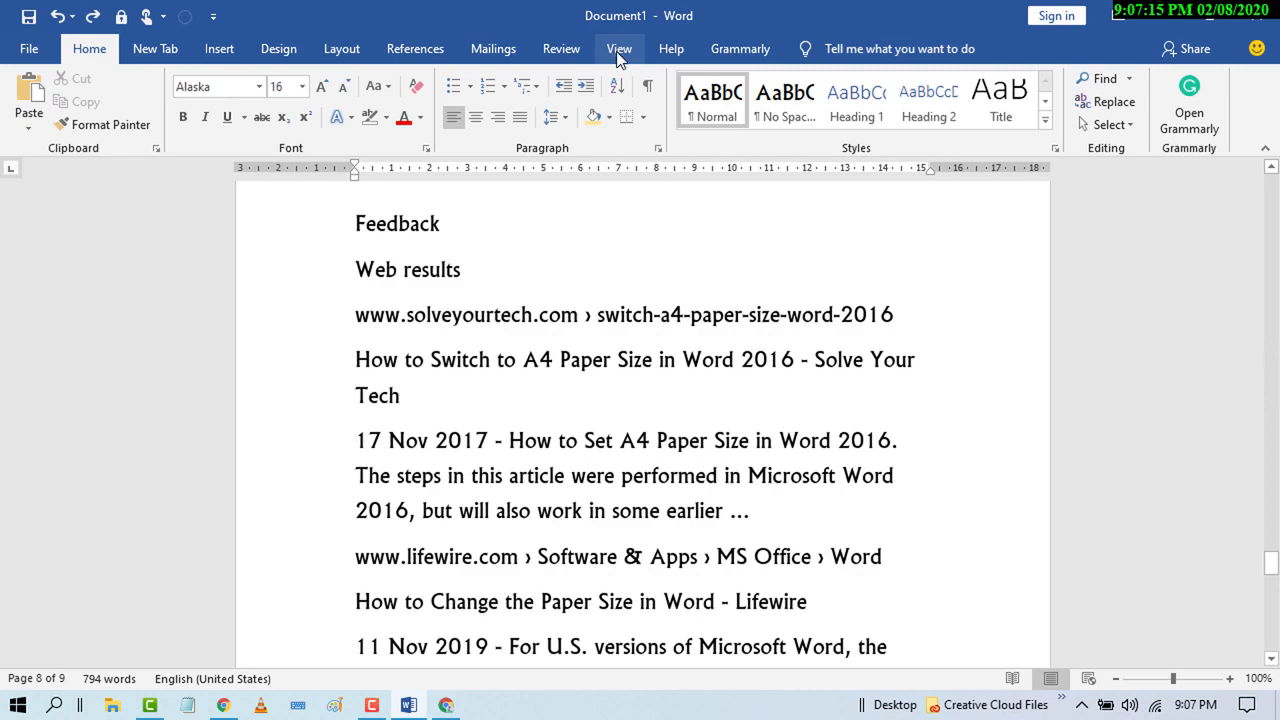
# - Show the View ribbon with the Read Mode option available
pyautogui.click(620, 48)
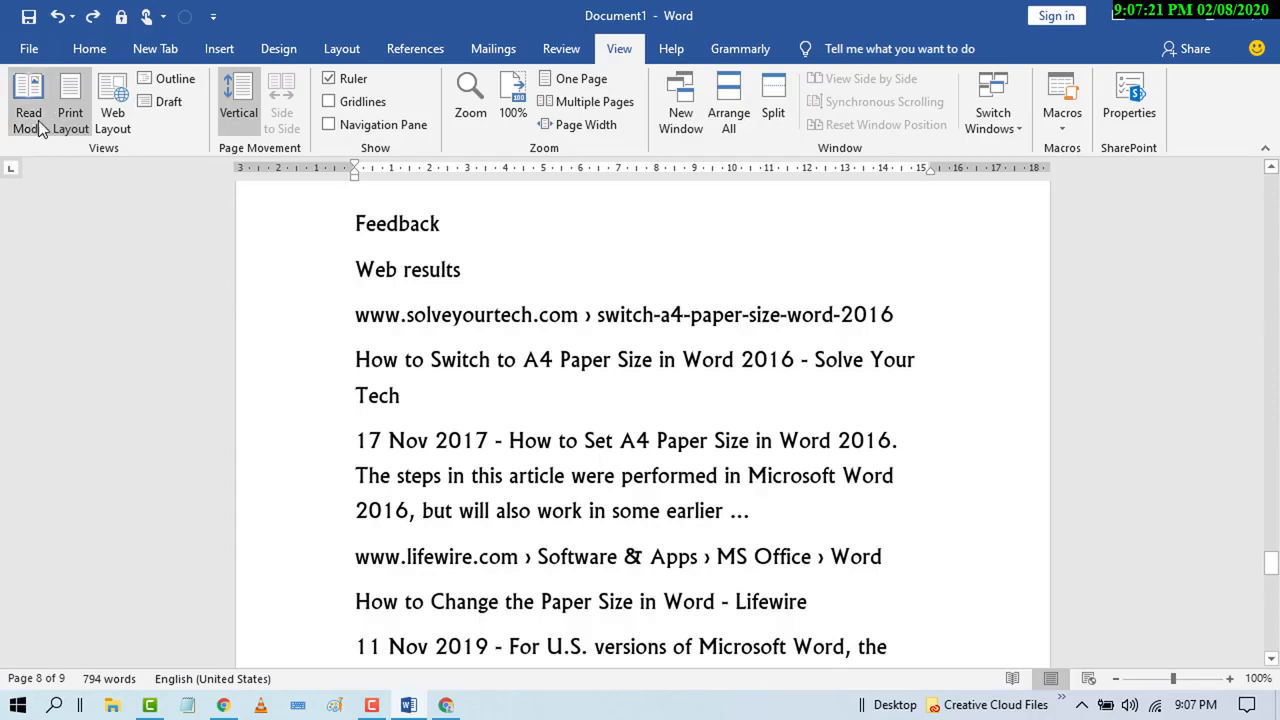
pyautogui.moveTo(28, 100)
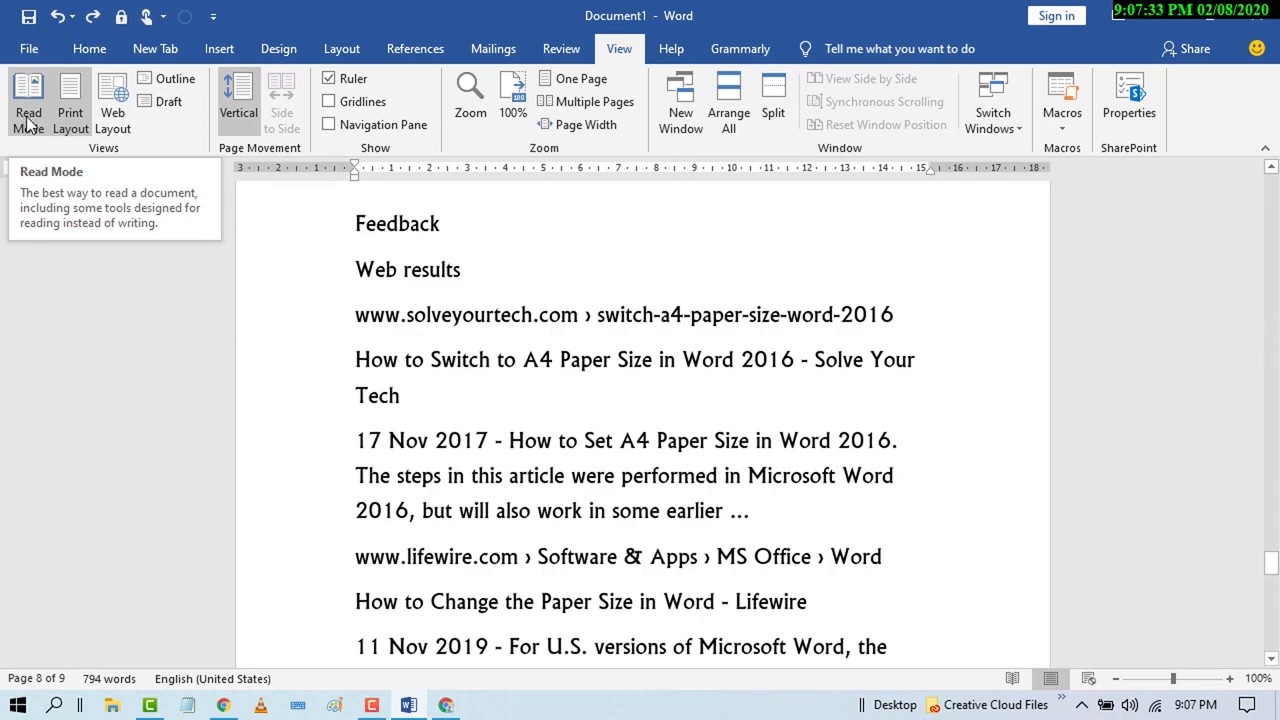
# - Switch to Read Mode and page ahead to the A4 resizing questions on page 7 of 9
pyautogui.click(28, 96)
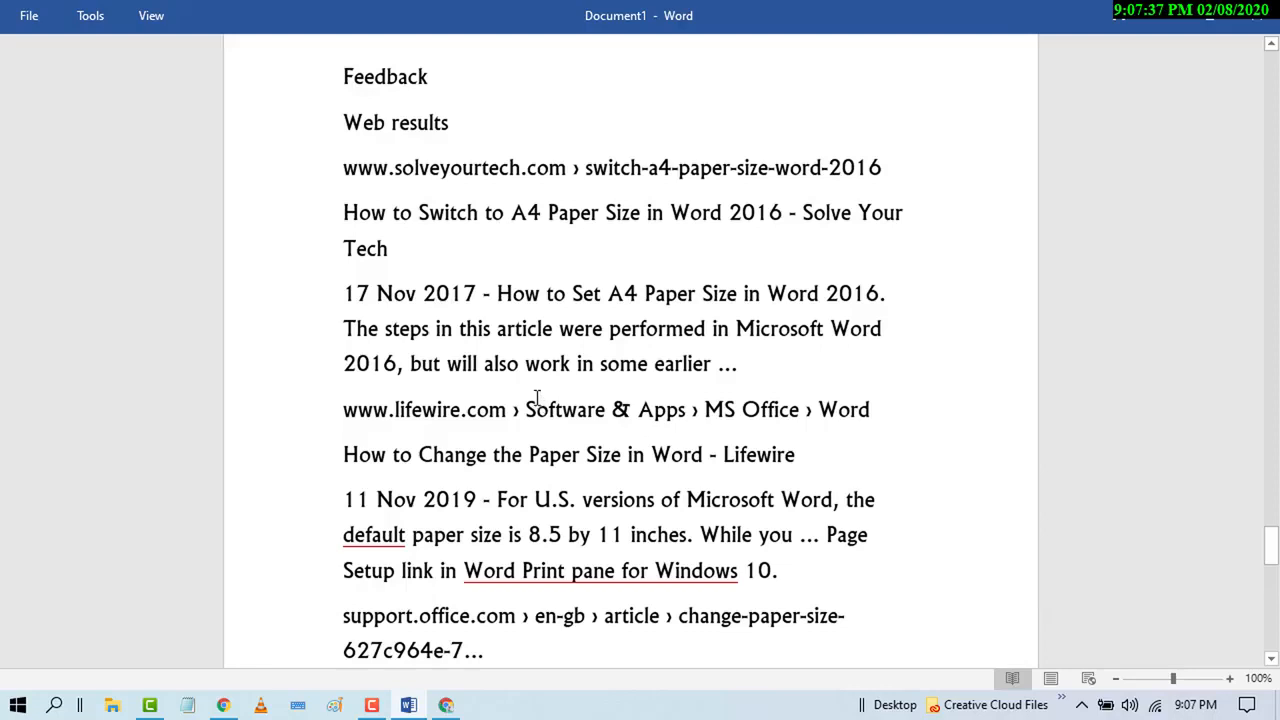
pyautogui.moveTo(1008, 192)
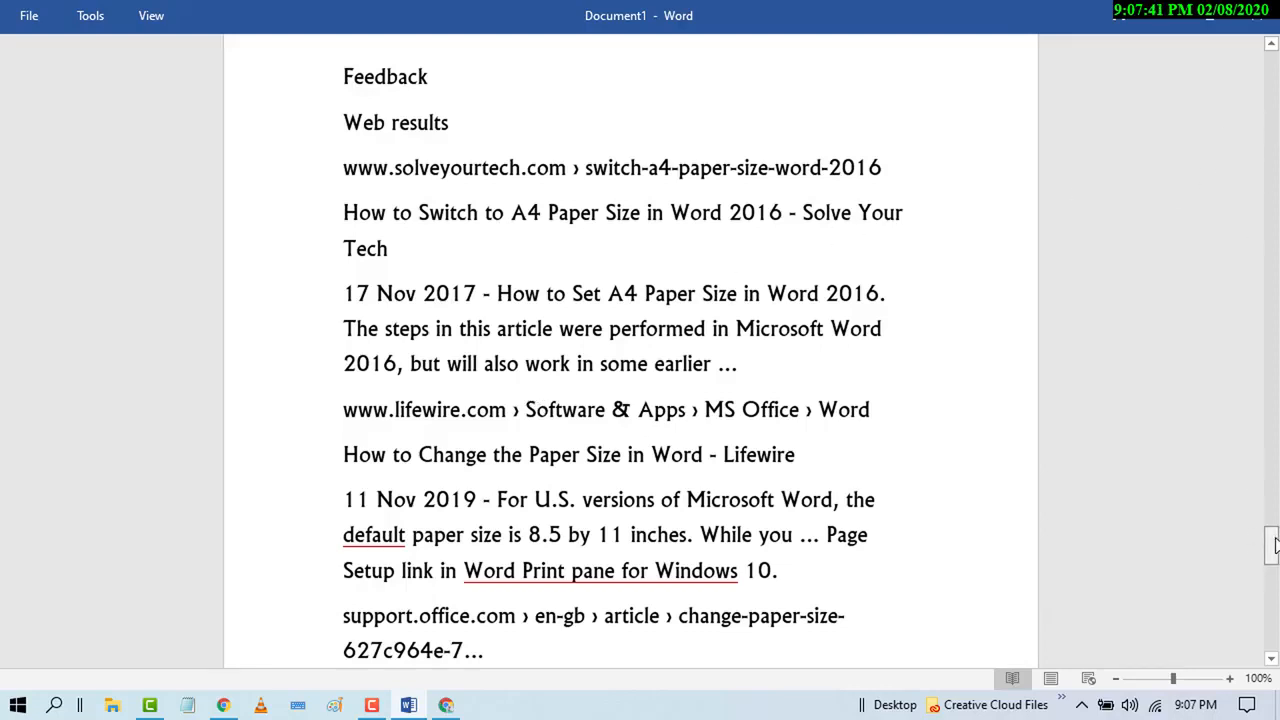
pyautogui.scroll(-3)
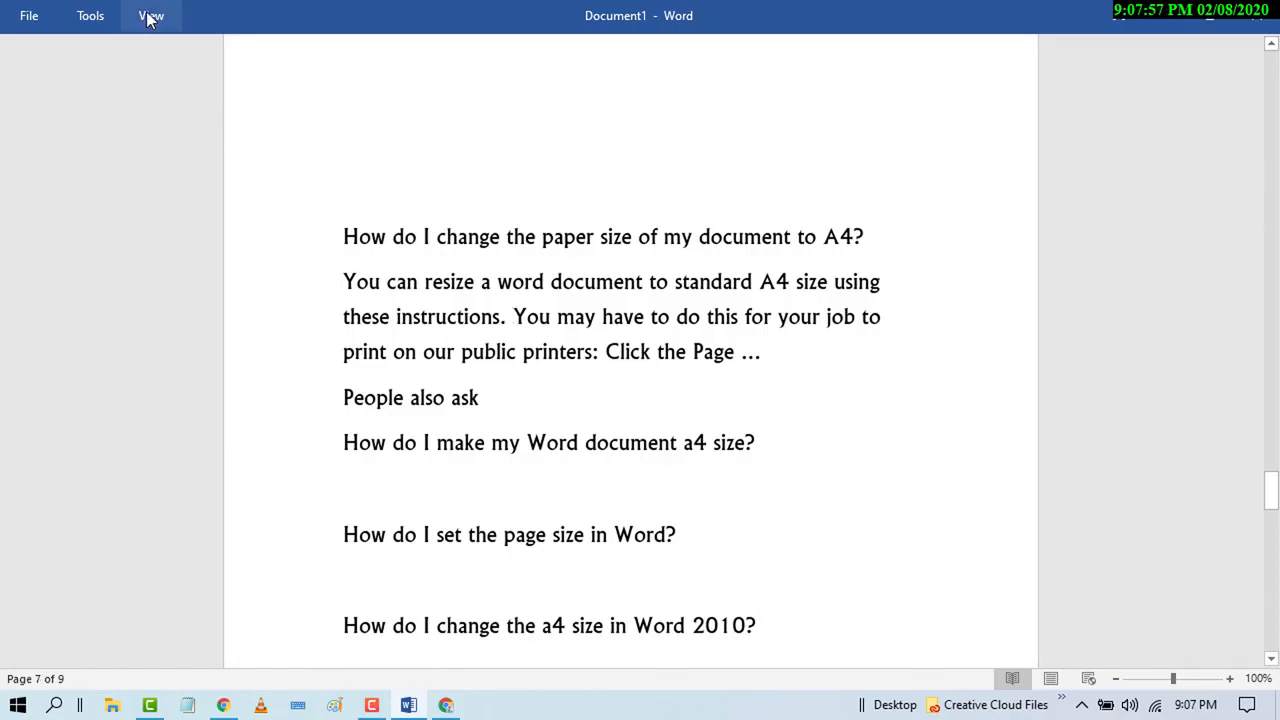
pyautogui.click(152, 16)
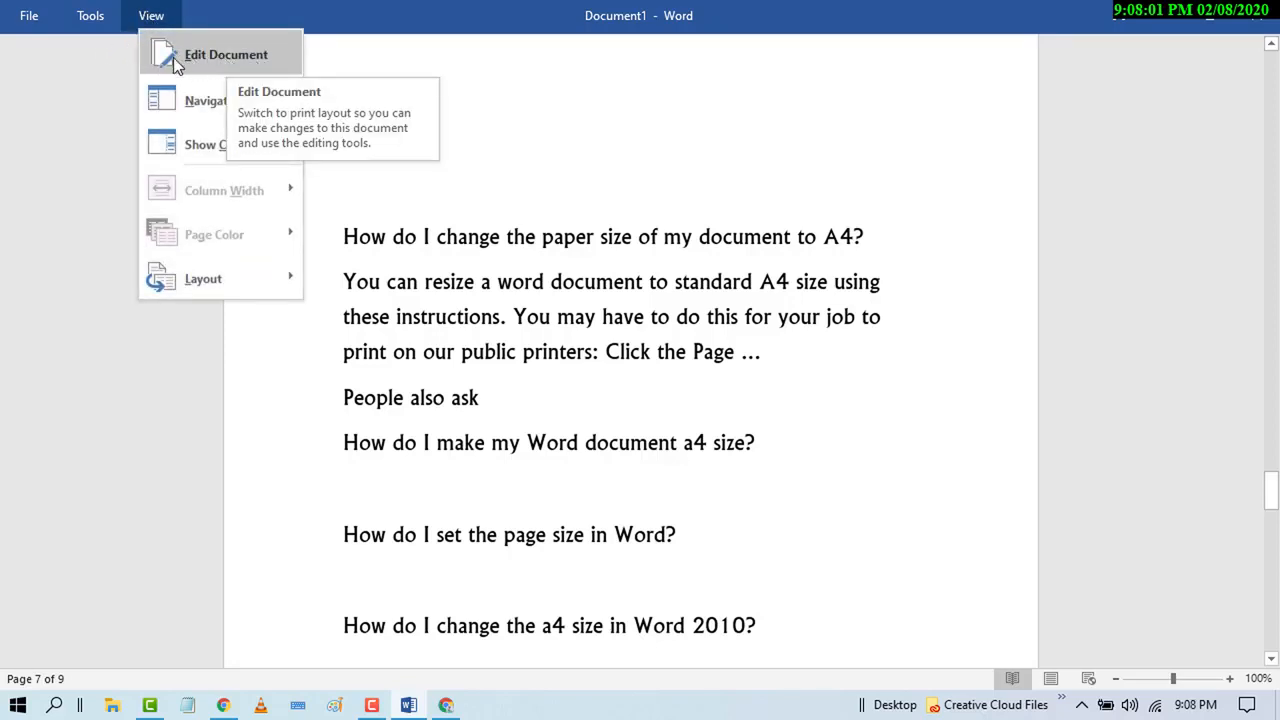
pyautogui.moveTo(210, 64)
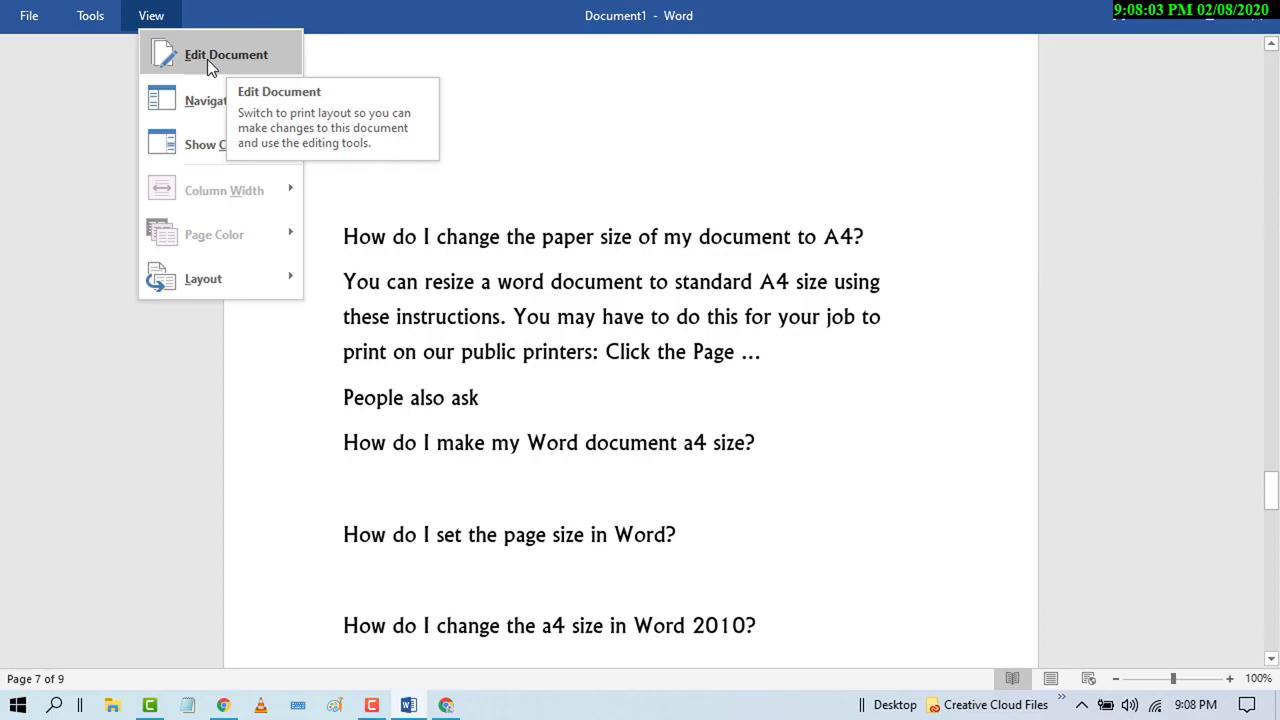
pyautogui.moveTo(684, 296)
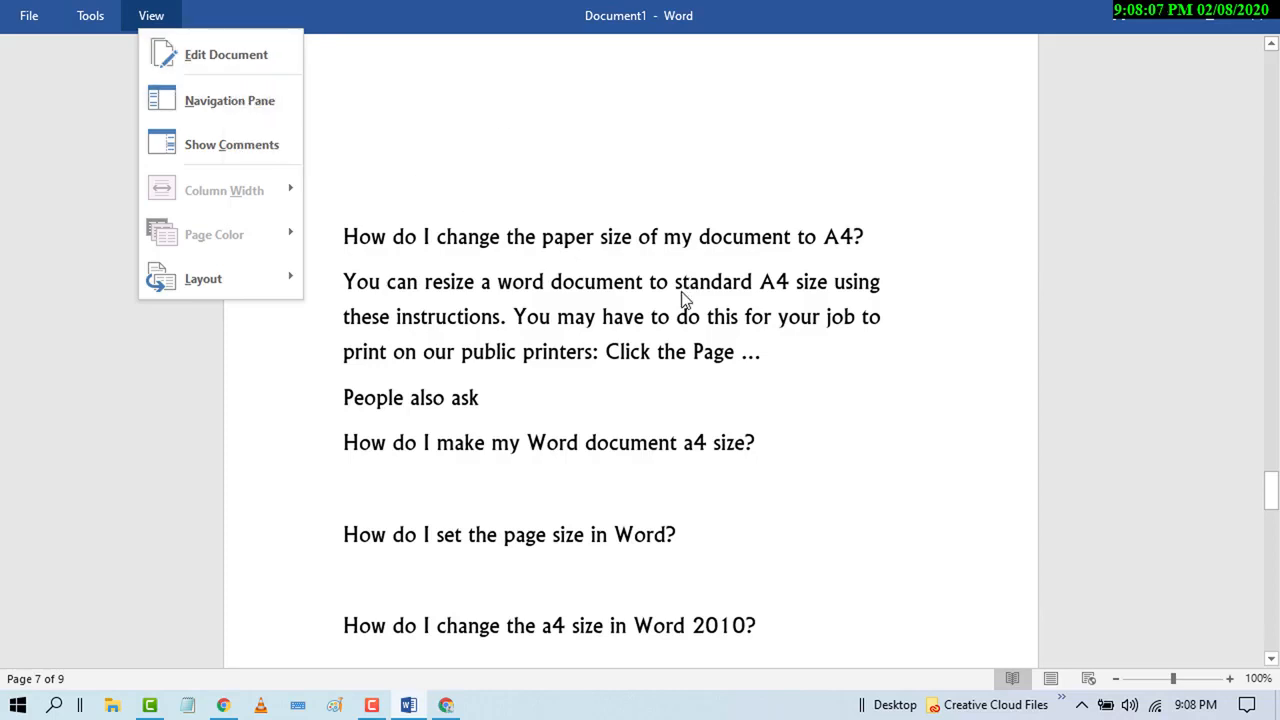
pyautogui.click(668, 280)
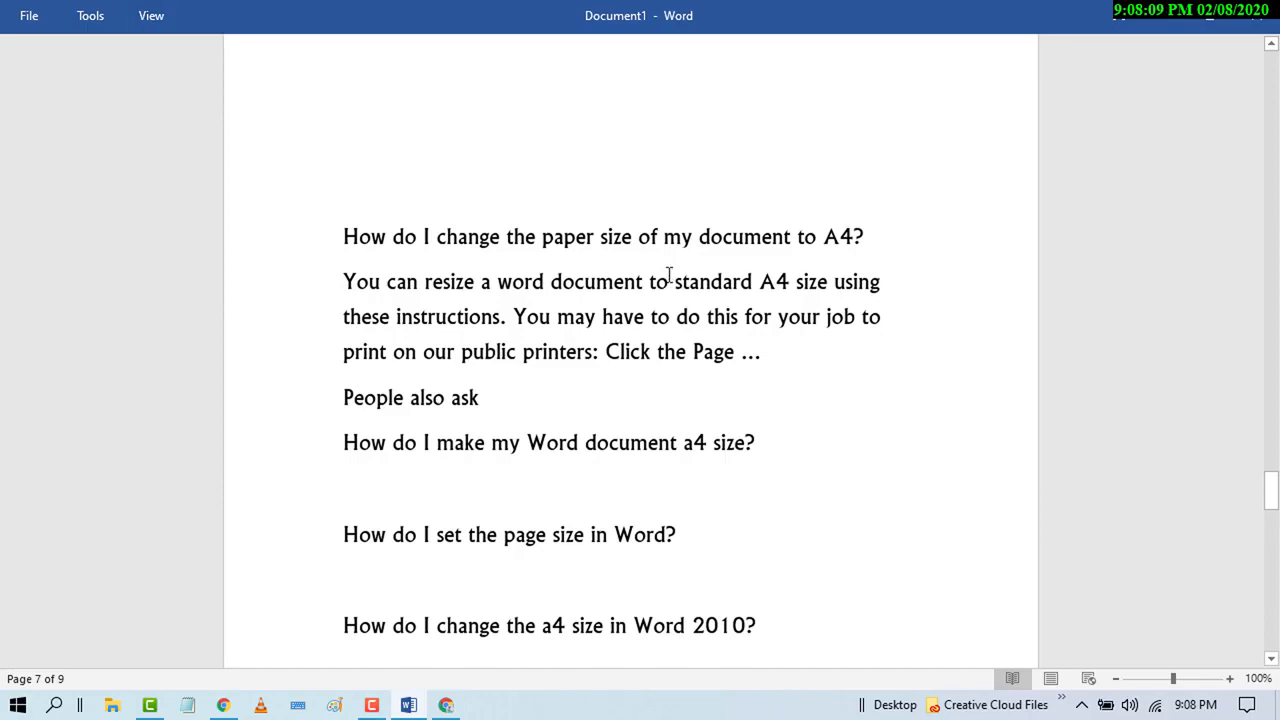
pyautogui.moveTo(104, 182)
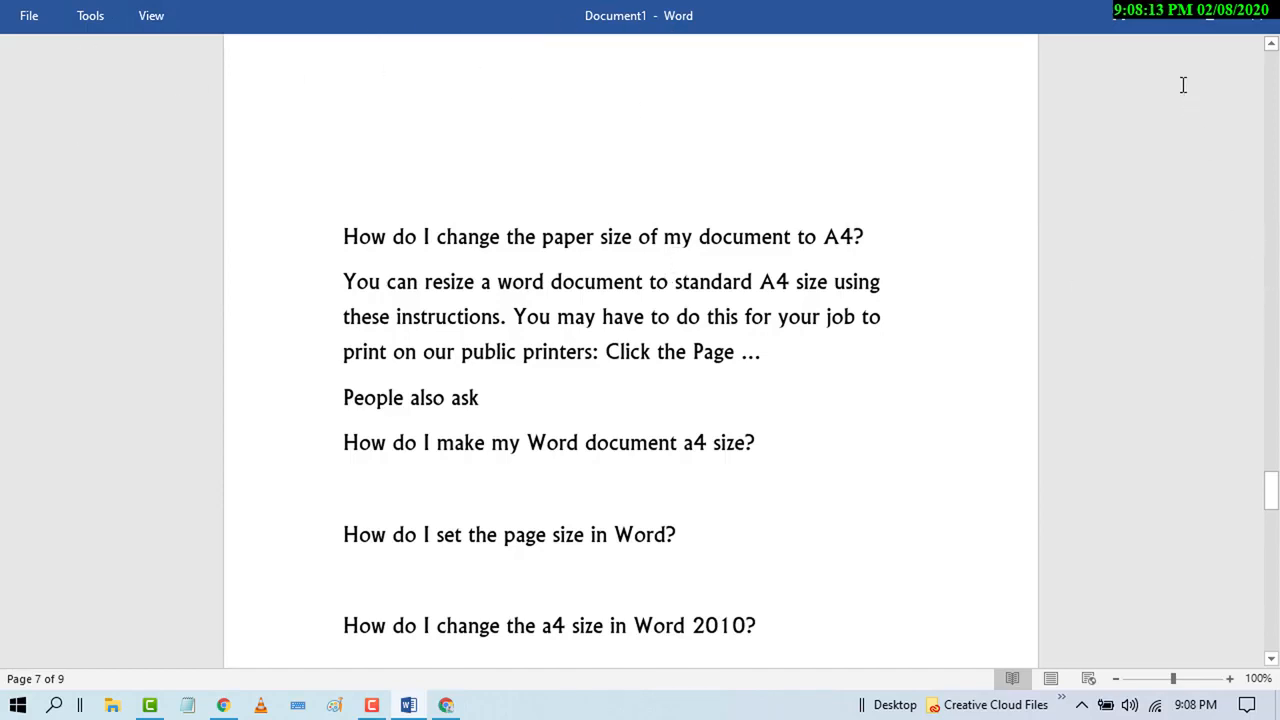
pyautogui.moveTo(1120, 18)
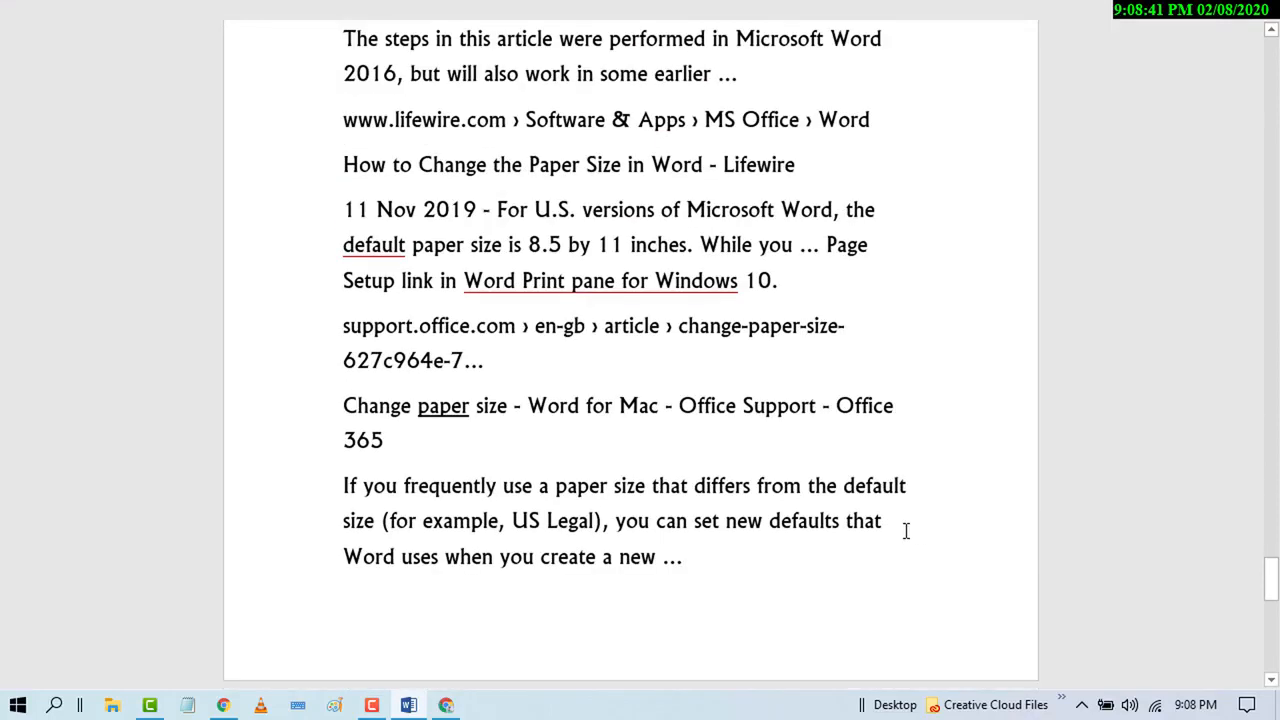
pyautogui.moveTo(1154, 342)
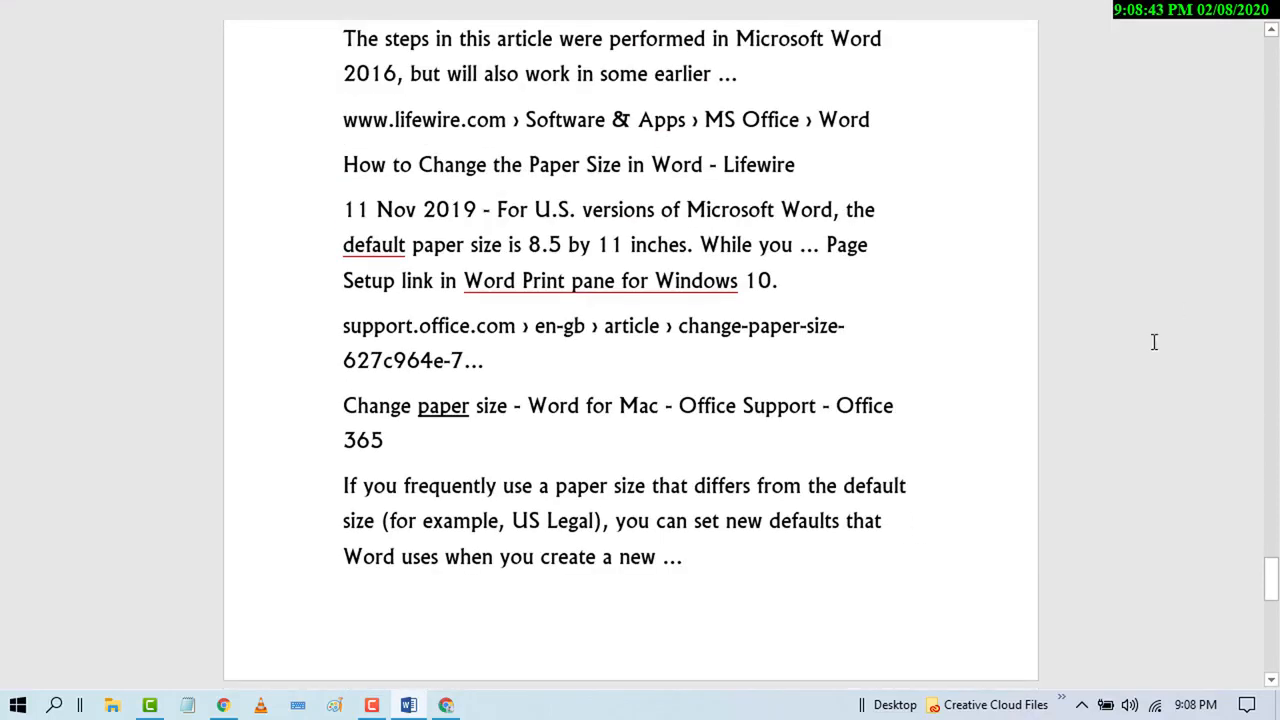
# - Scroll Read Mode forward to pages 8–9 with the Microsoft support paper-size results
pyautogui.scroll(-3)
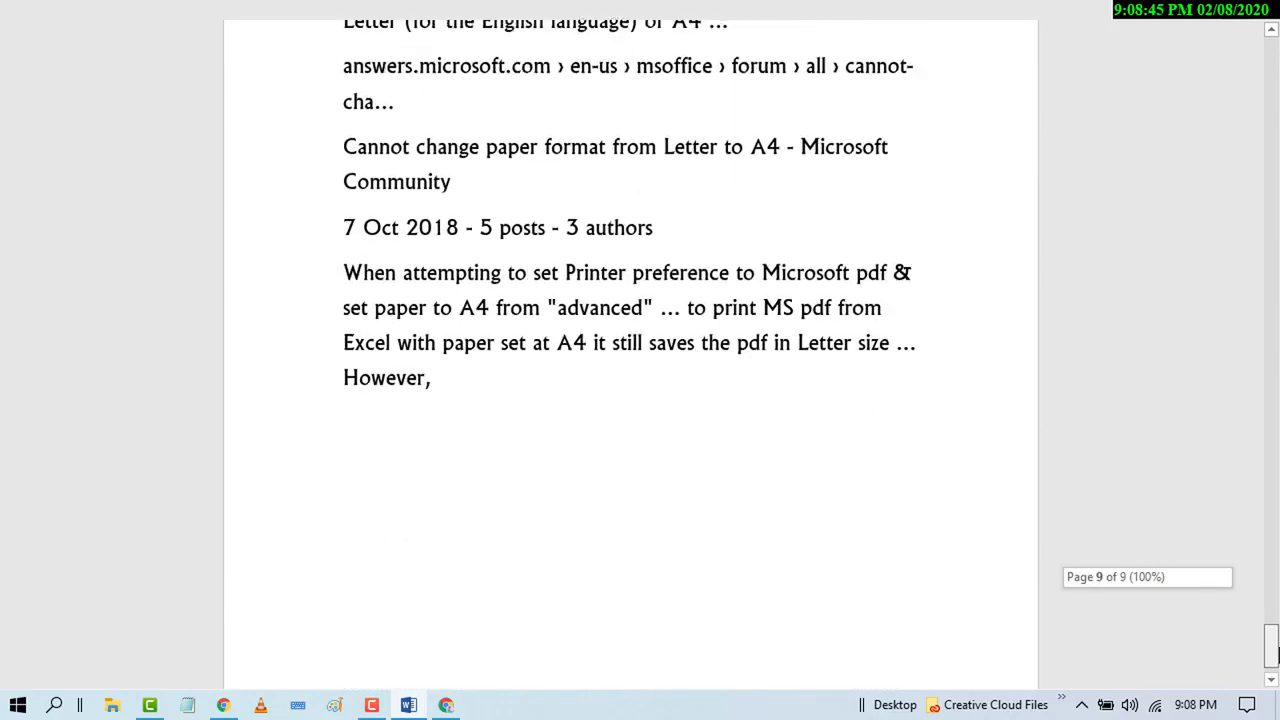
pyautogui.scroll(-3)
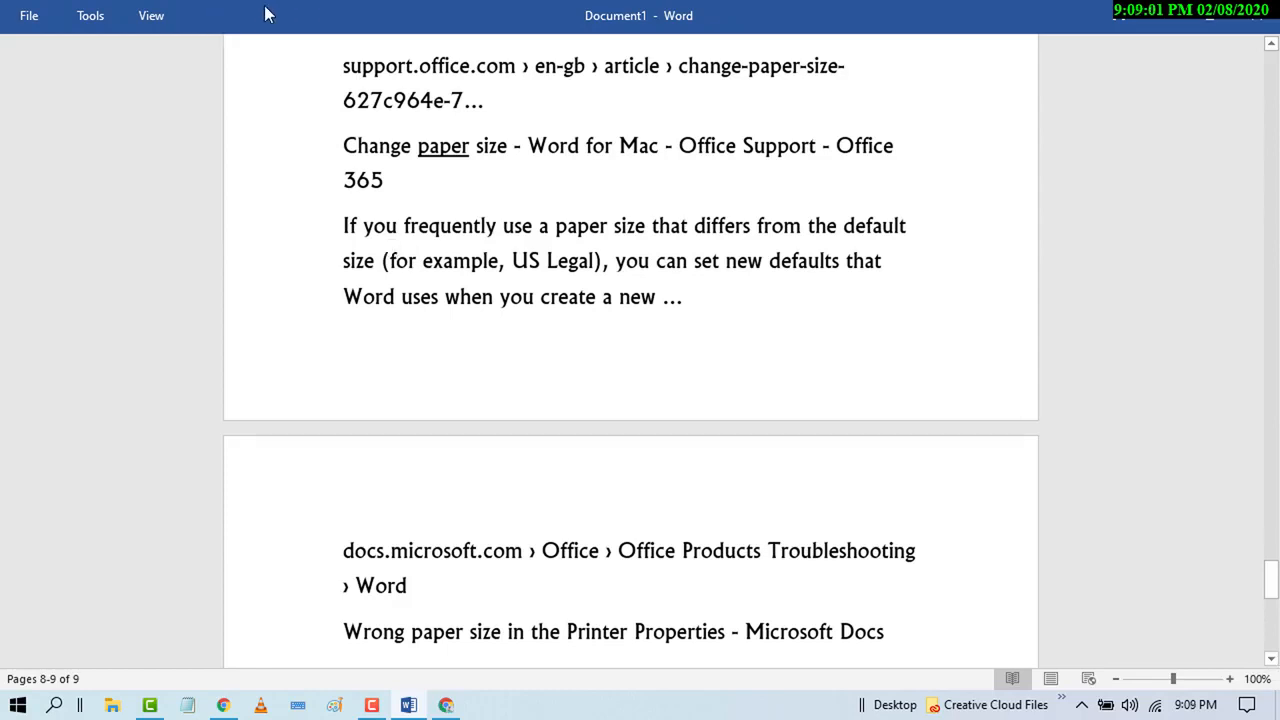
pyautogui.moveTo(224, 458)
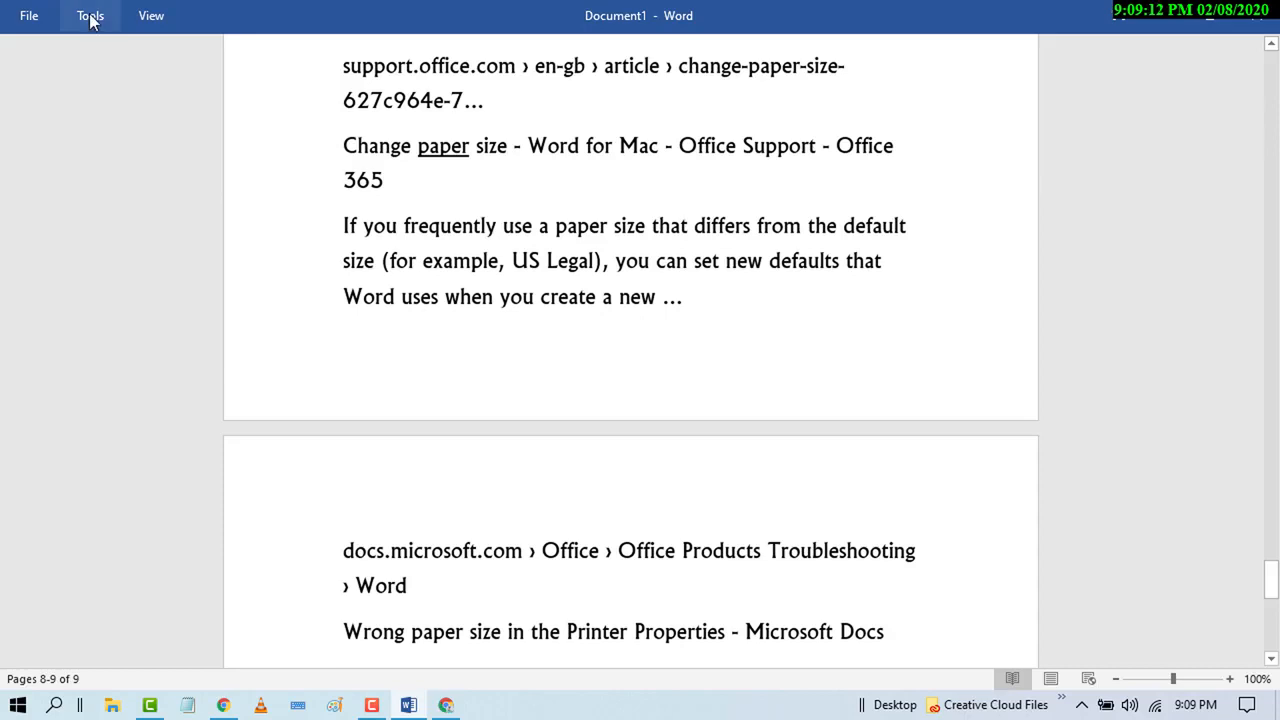
# - Expand the Read Mode Tools menu to reach Find and the Navigation search pane
pyautogui.click(90, 16)
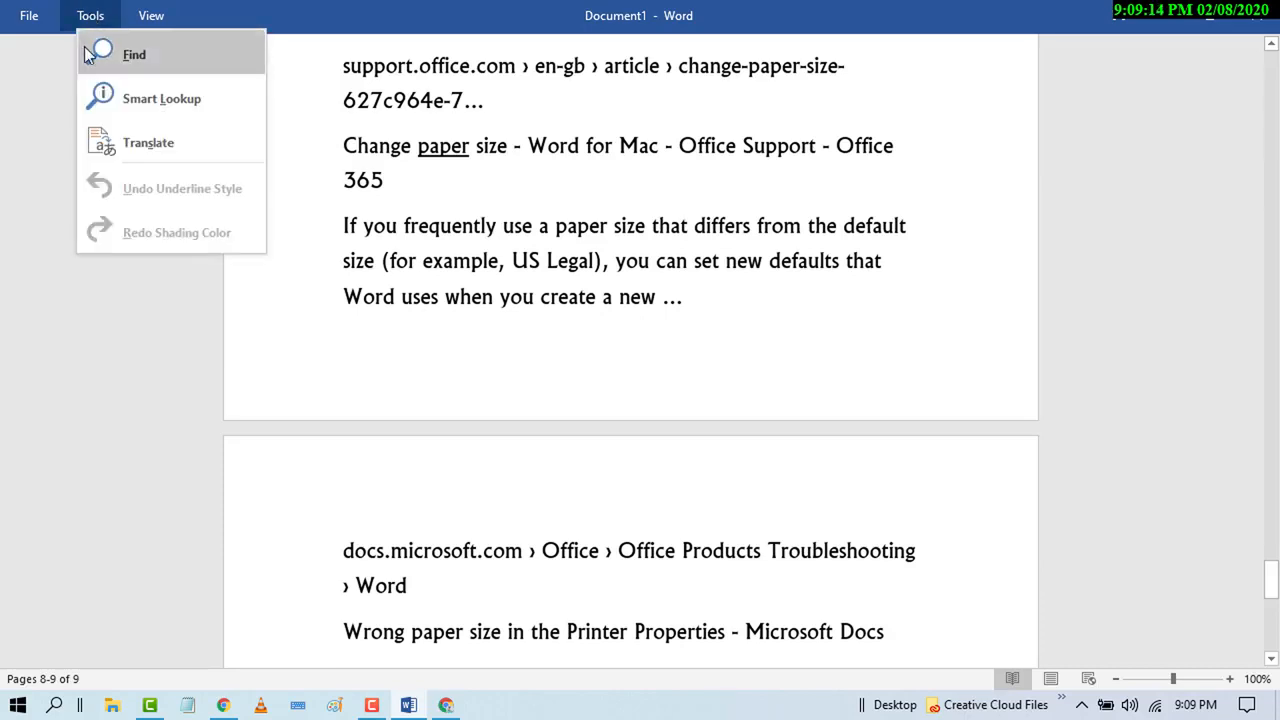
pyautogui.moveTo(148, 98)
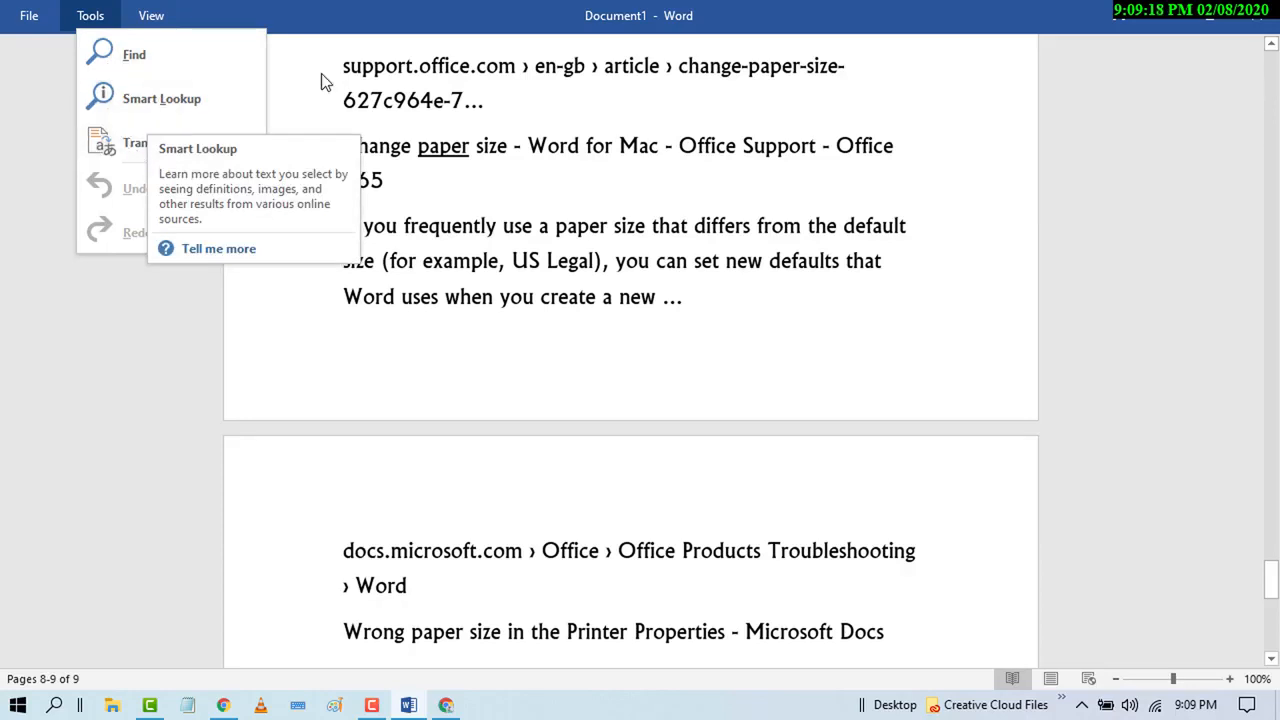
pyautogui.moveTo(134, 54)
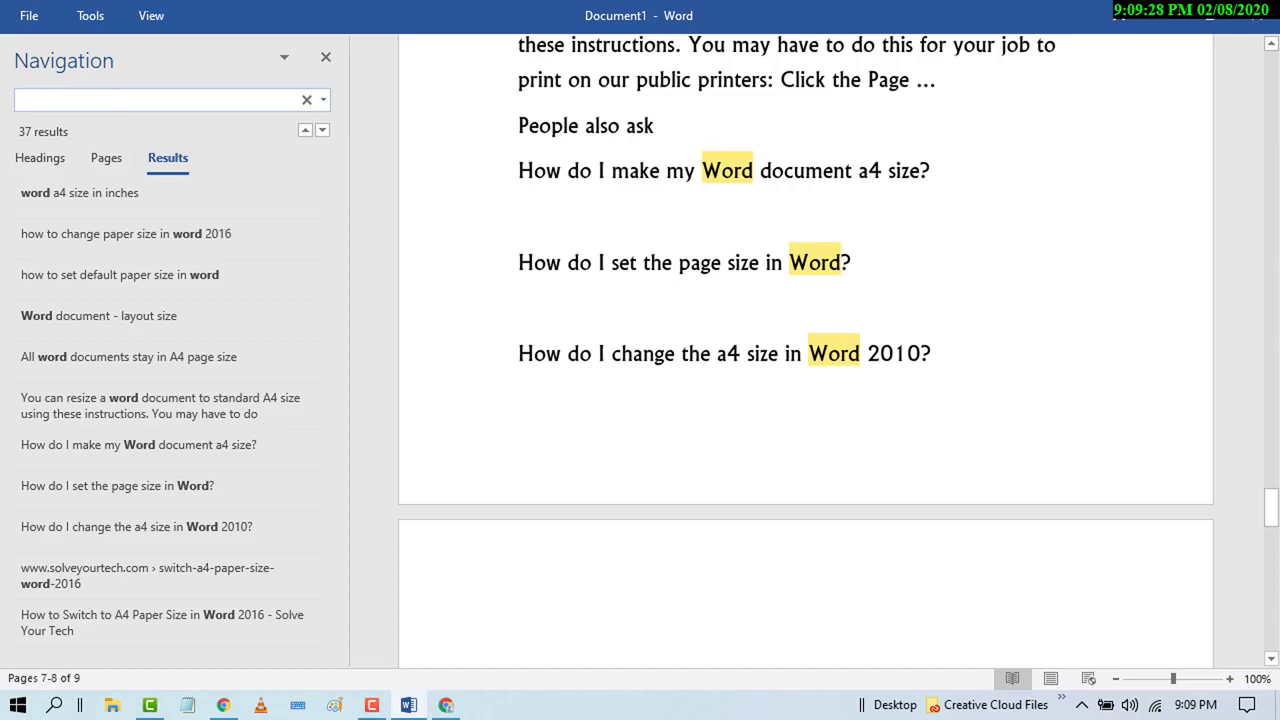
# - Search the Navigation pane for 'change' (13 matches), then close the pane to resume reading
pyautogui.write('c')
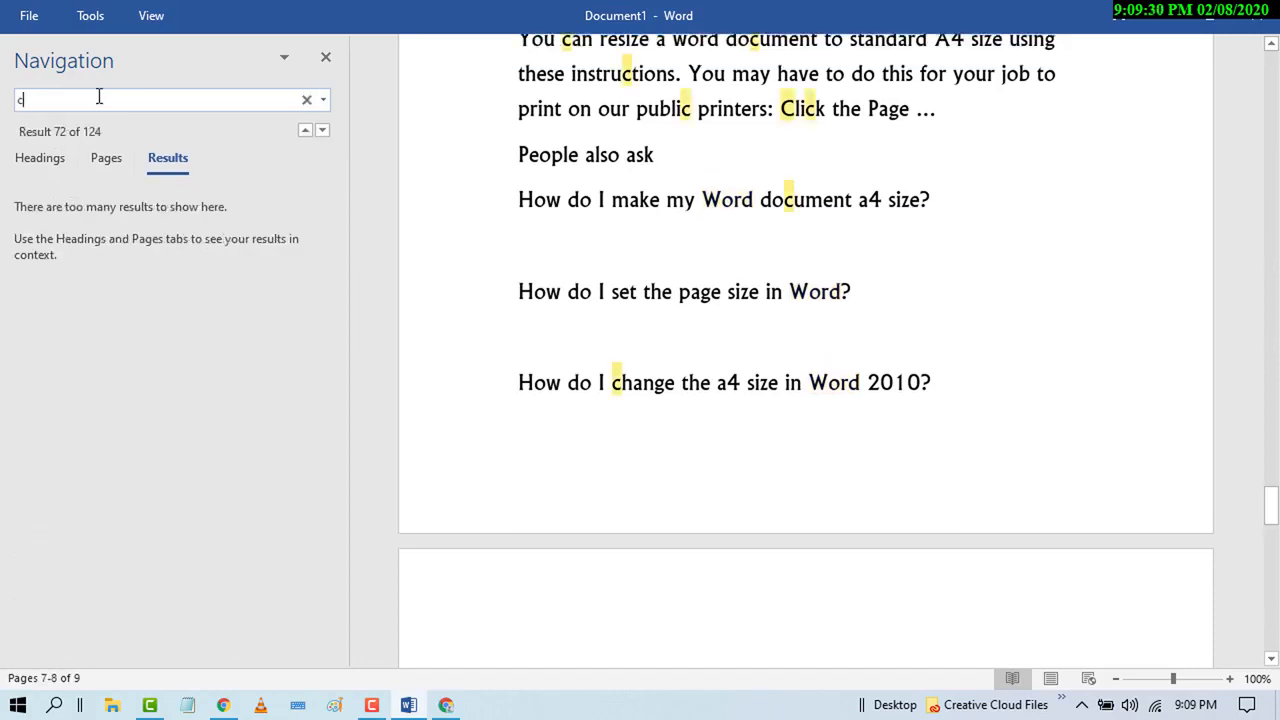
pyautogui.write('hange')
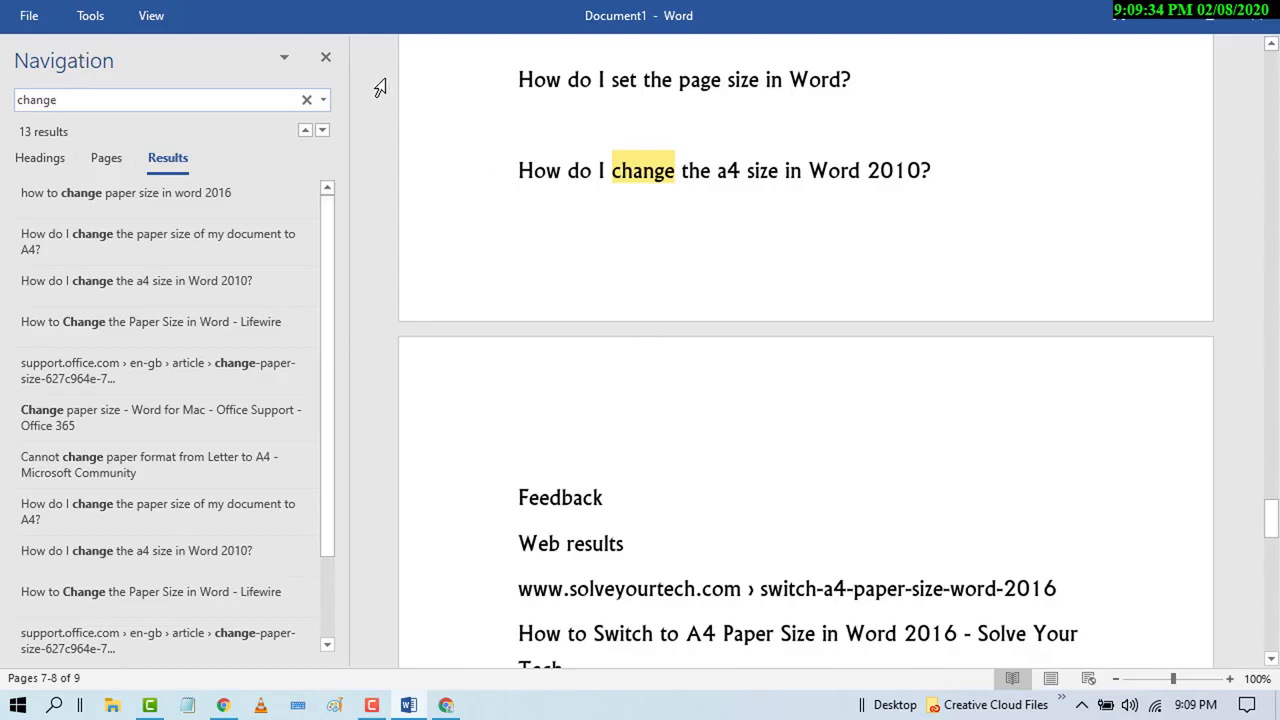
pyautogui.click(324, 56)
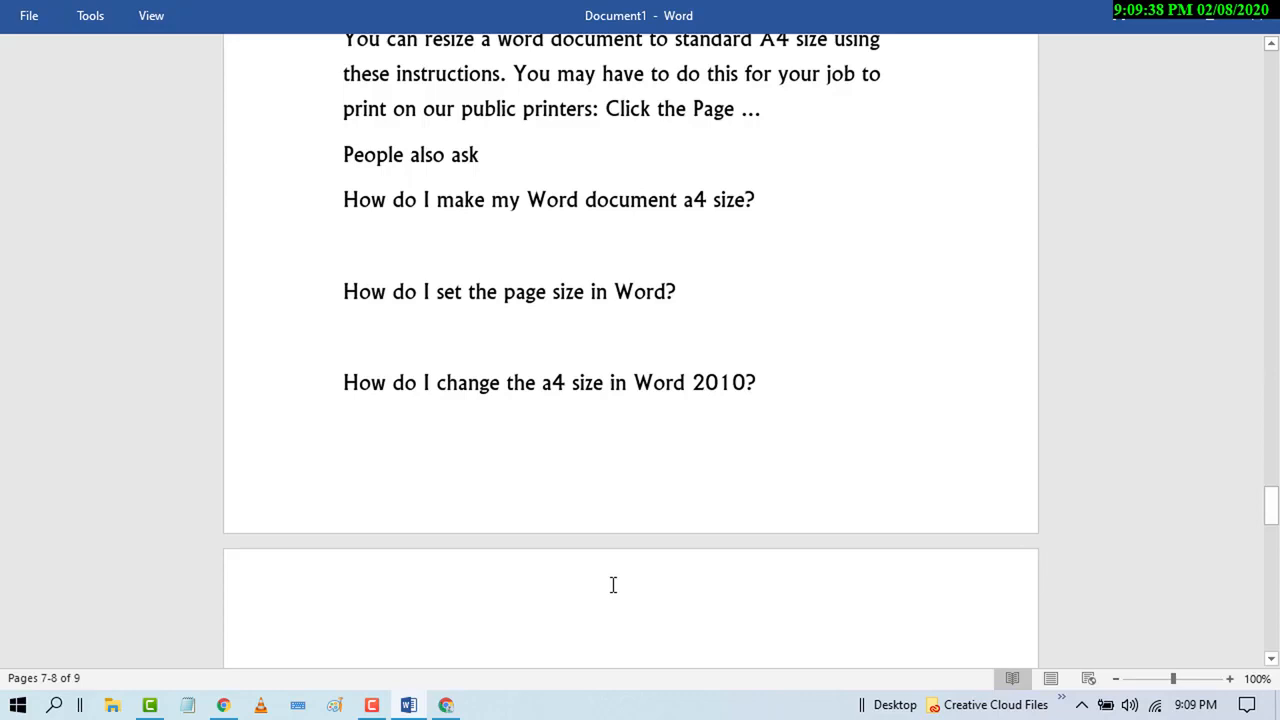
pyautogui.moveTo(598, 584)
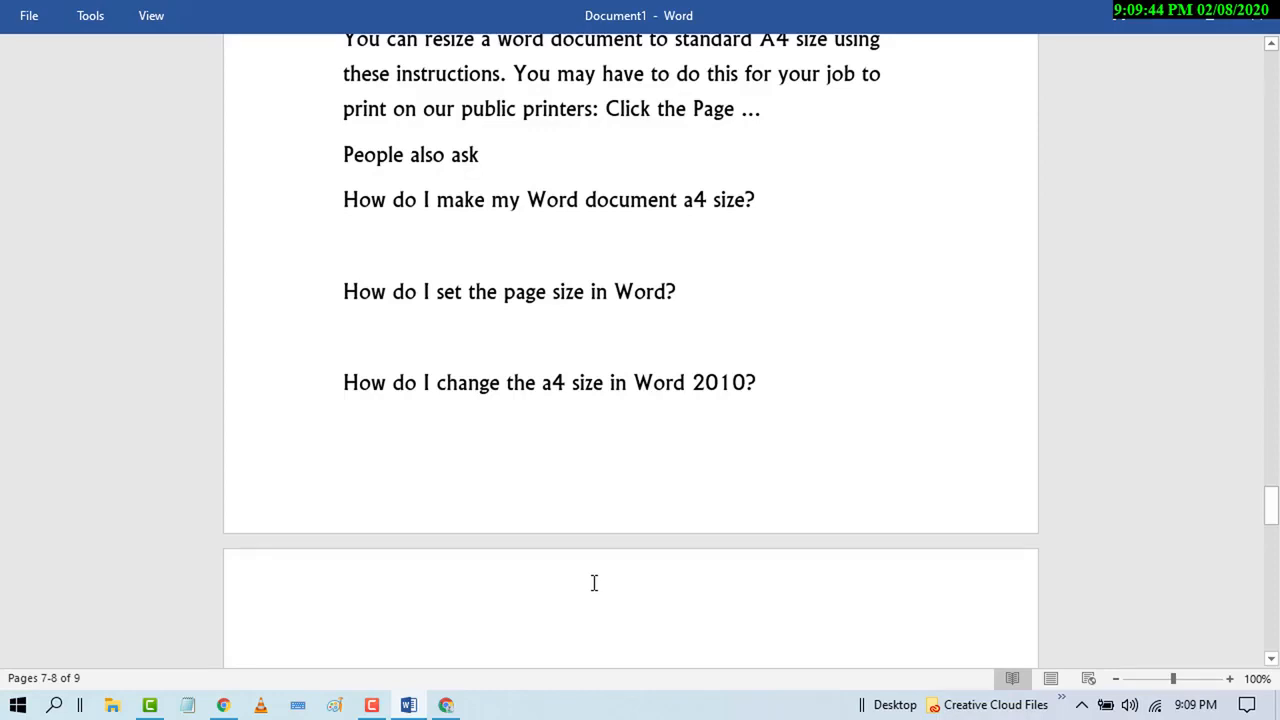
pyautogui.moveTo(580, 582)
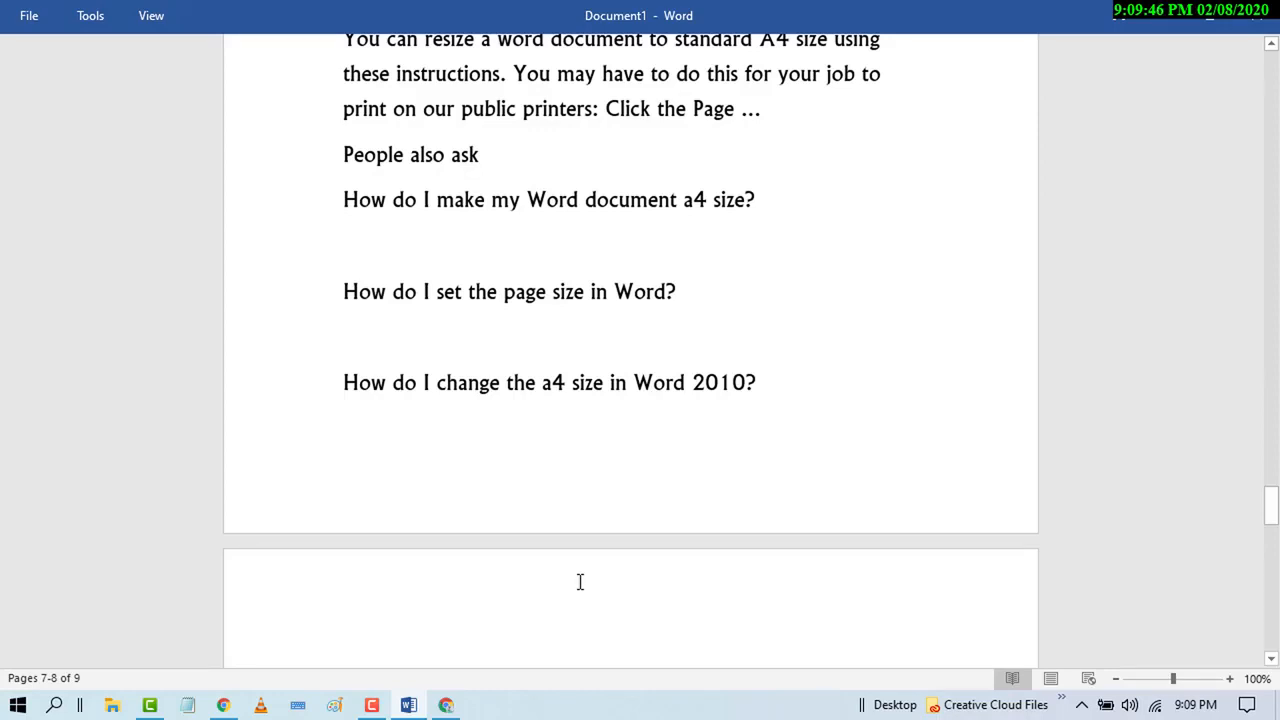